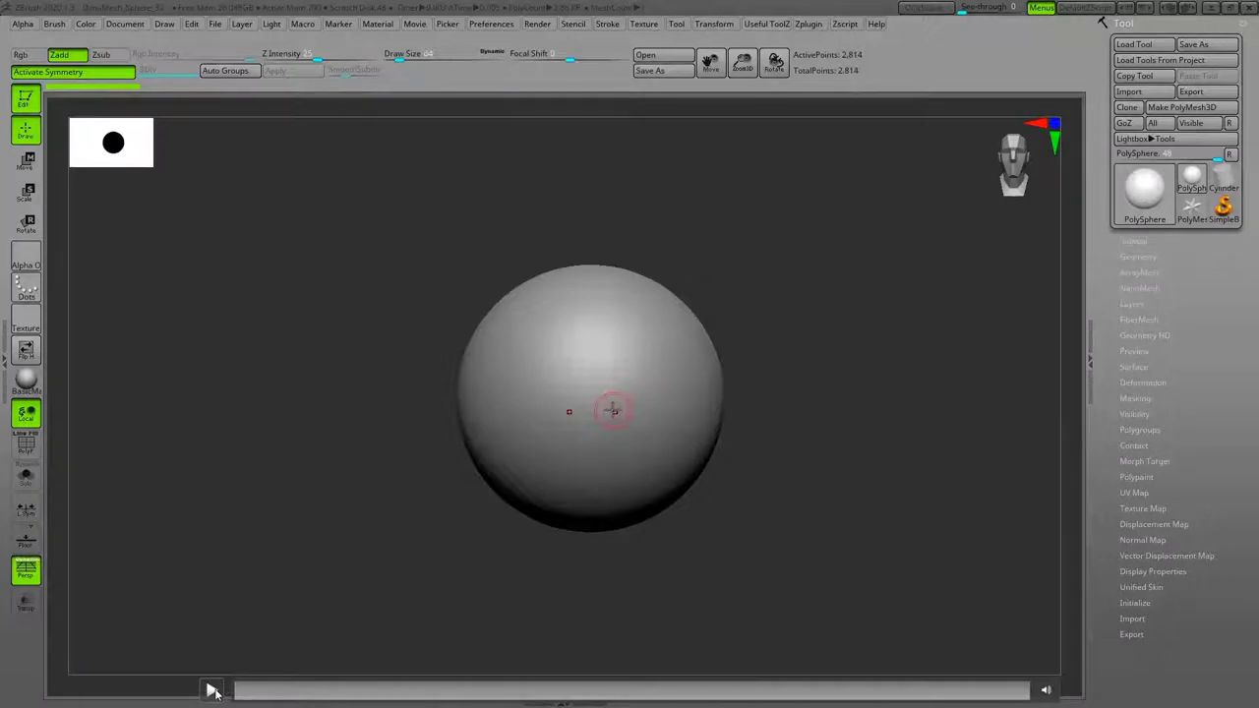
Load the PolySphere from the Tool palette as the starting mesh.
left_click(212, 689)
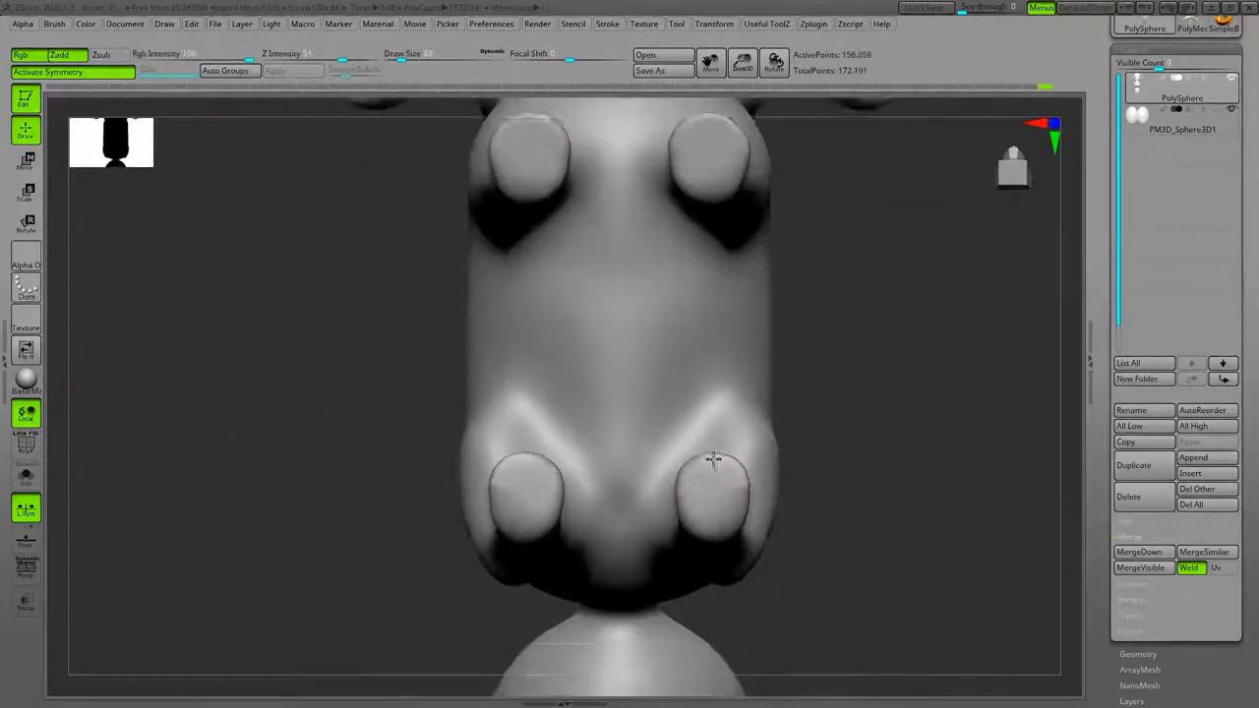
Pull a leg stub out of the body with the Move brush under symmetry.
left_click_drag(713, 456, 575, 600)
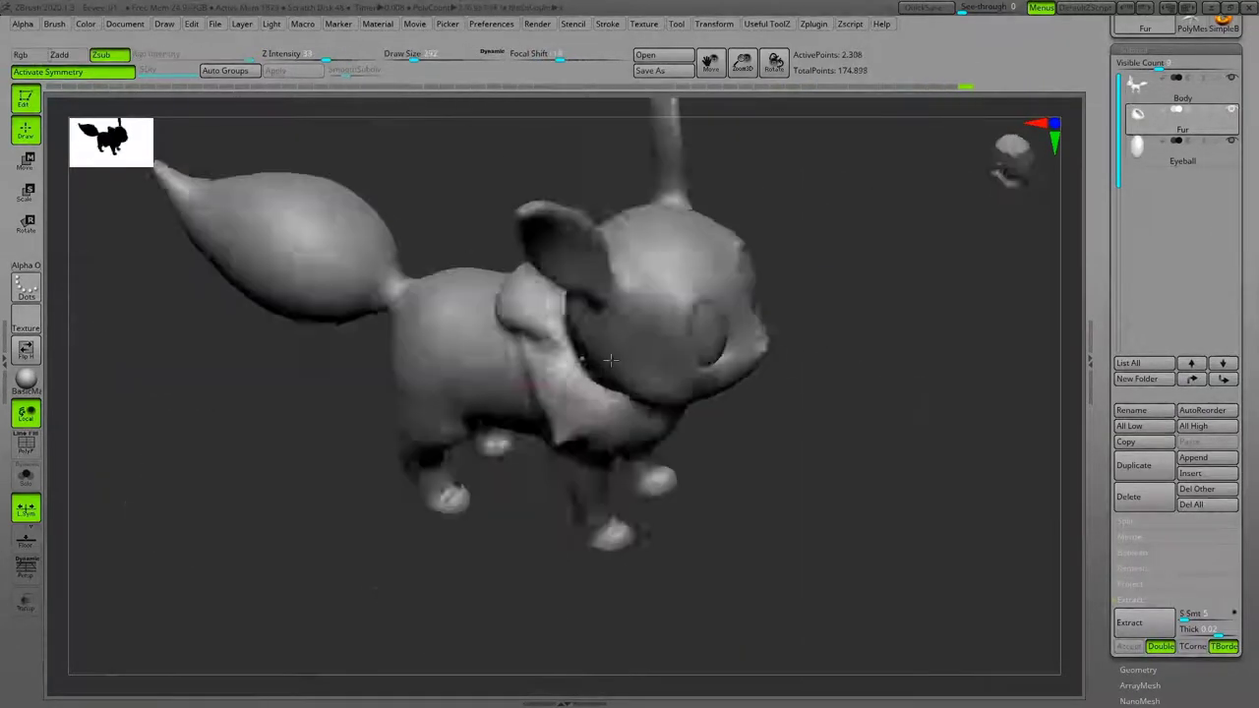
Sculpt the tall ears and shape the Fur subtool into a spiky neck ruff.
left_click_drag(610, 362, 909, 444)
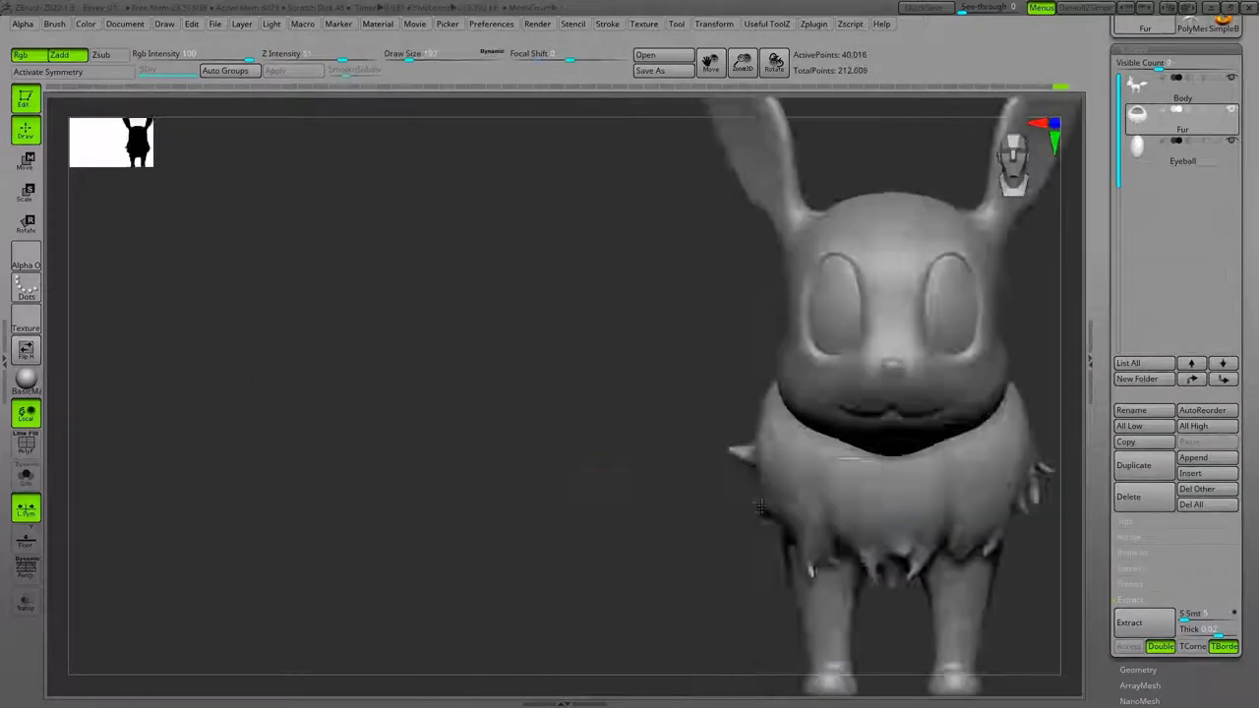
left_click_drag(865, 393, 669, 492)
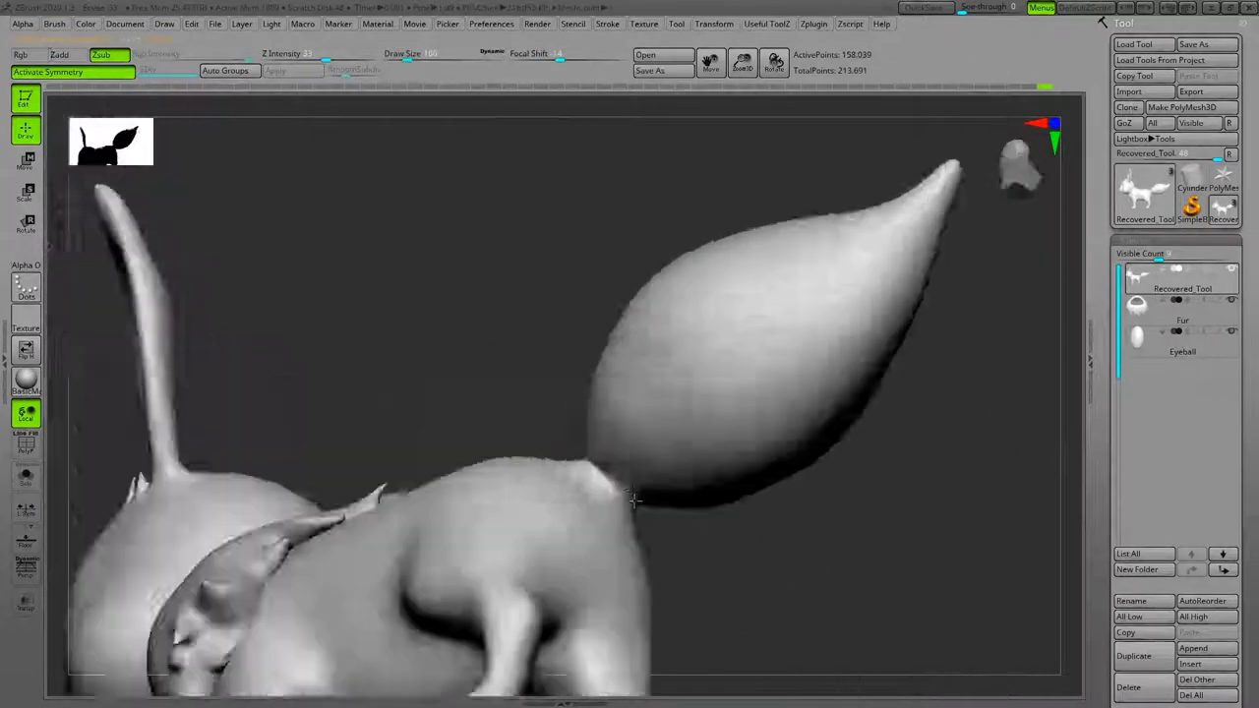
Refine the tail with Move and Smooth into a pointed bushy shape.
left_click_drag(633, 501, 783, 443)
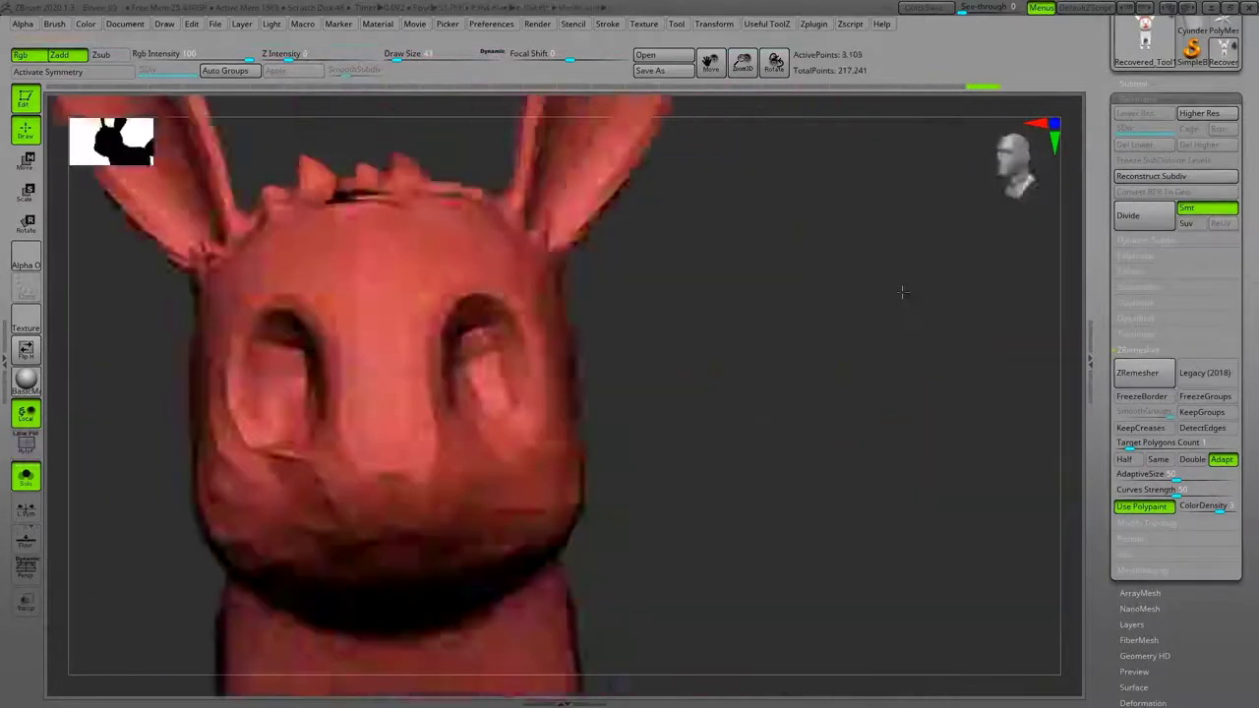
Fill the head subtool with a reddish base colour via FillObject.
left_click(1137, 372)
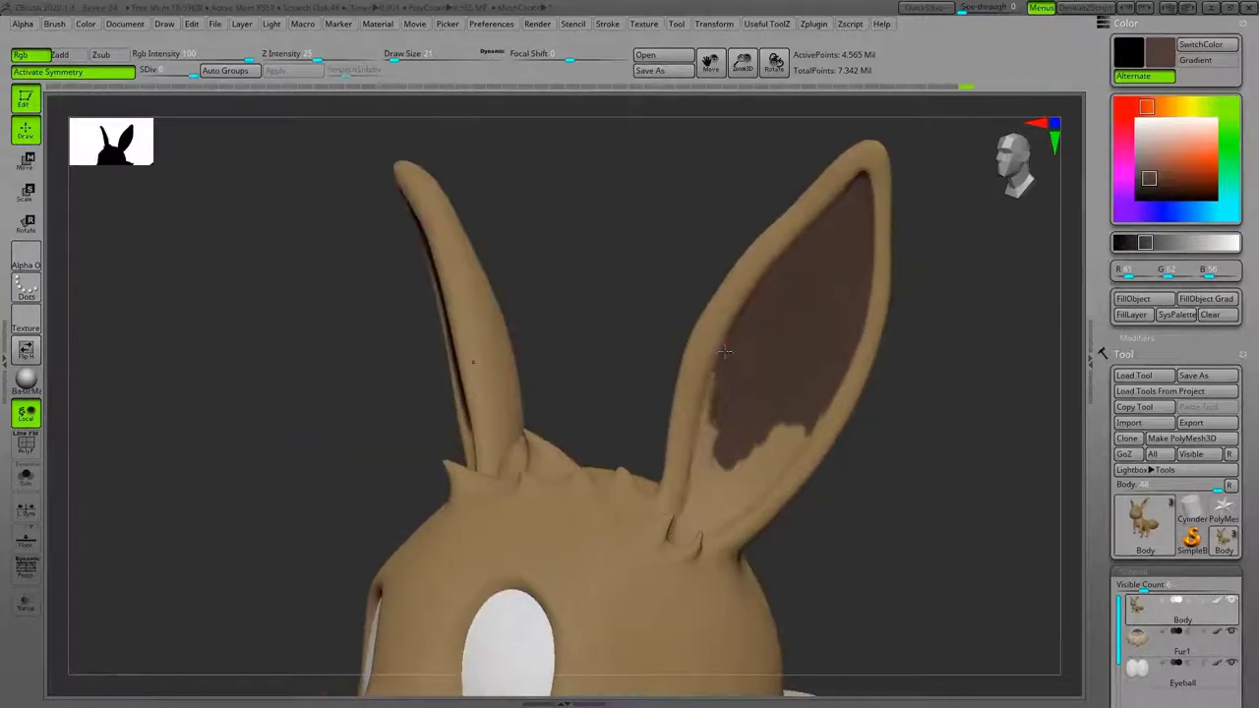
Polypaint the inner ear surfaces dark brown down to their base.
left_click_drag(724, 350, 665, 469)
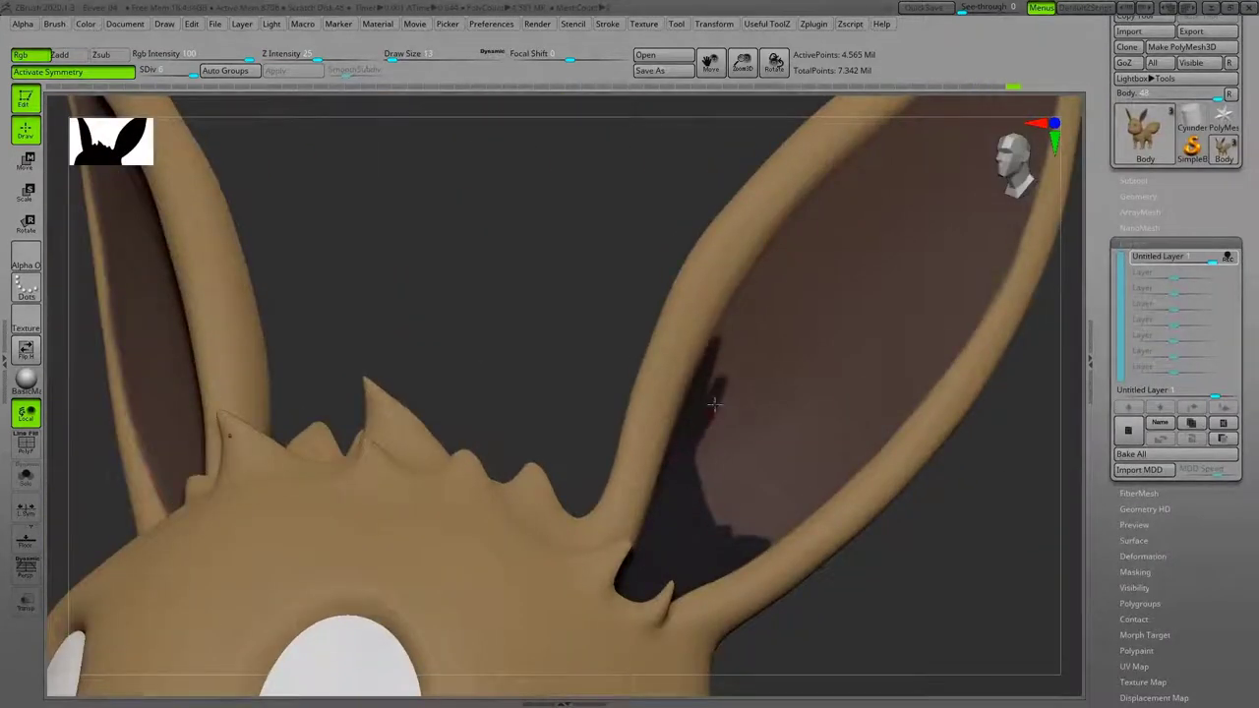
left_click_drag(713, 404, 830, 502)
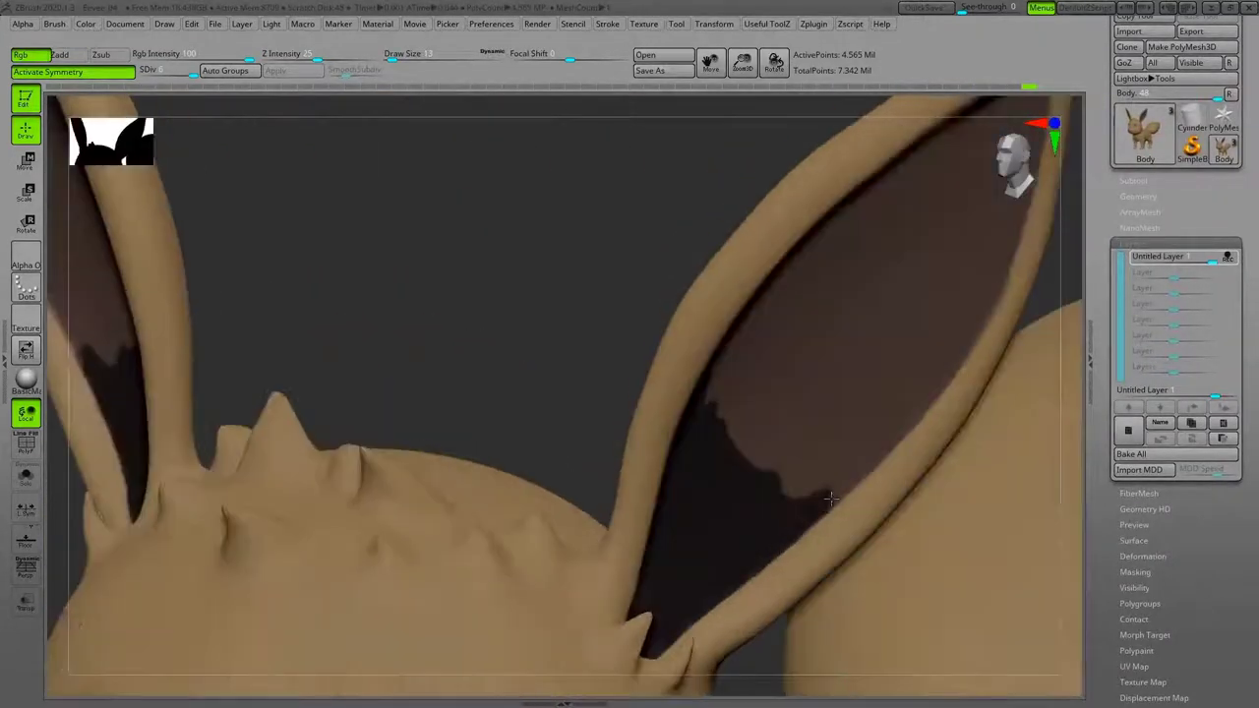
left_click_drag(831, 500, 990, 391)
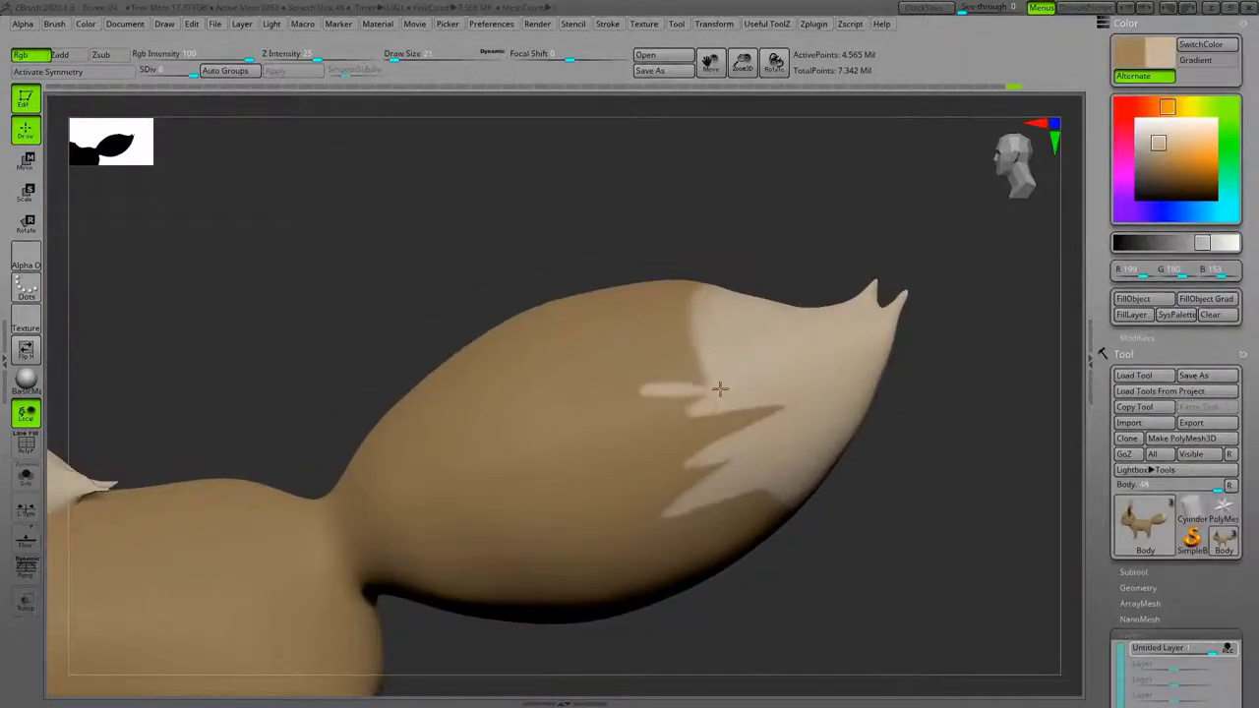
Polypaint a cream tail tip with jagged spiky strokes along its edge.
left_click_drag(720, 390, 670, 417)
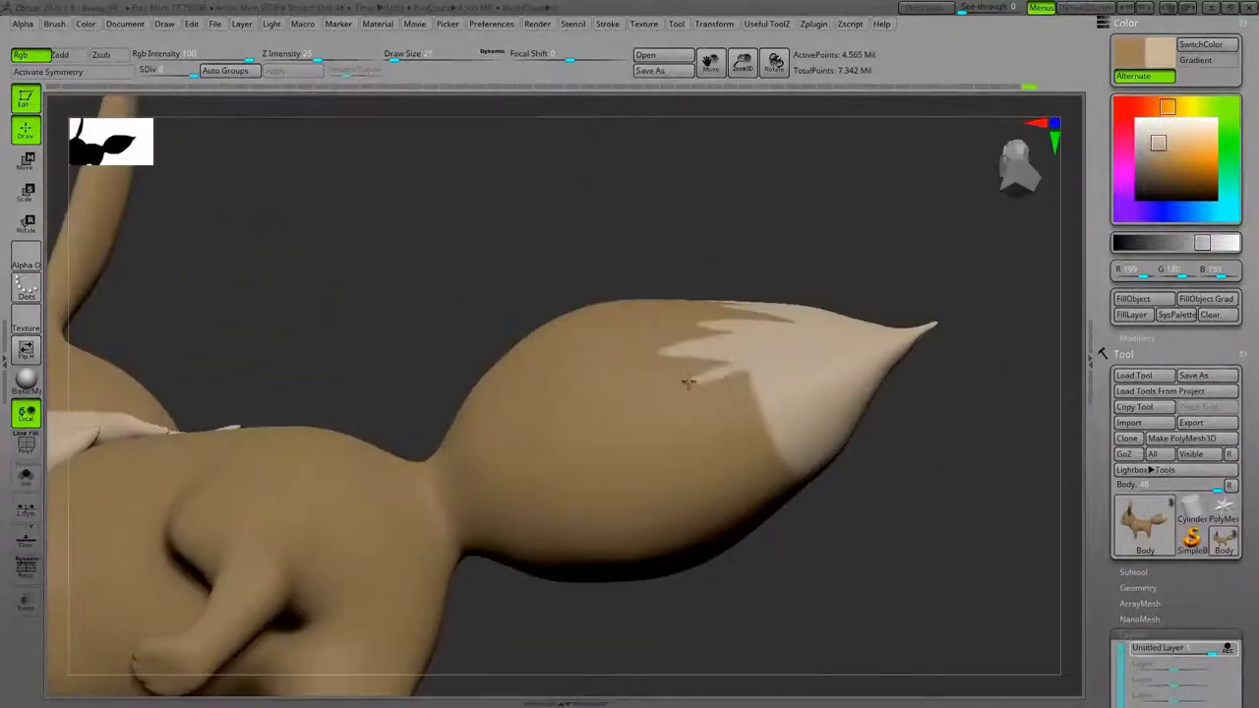
left_click_drag(689, 382, 976, 413)
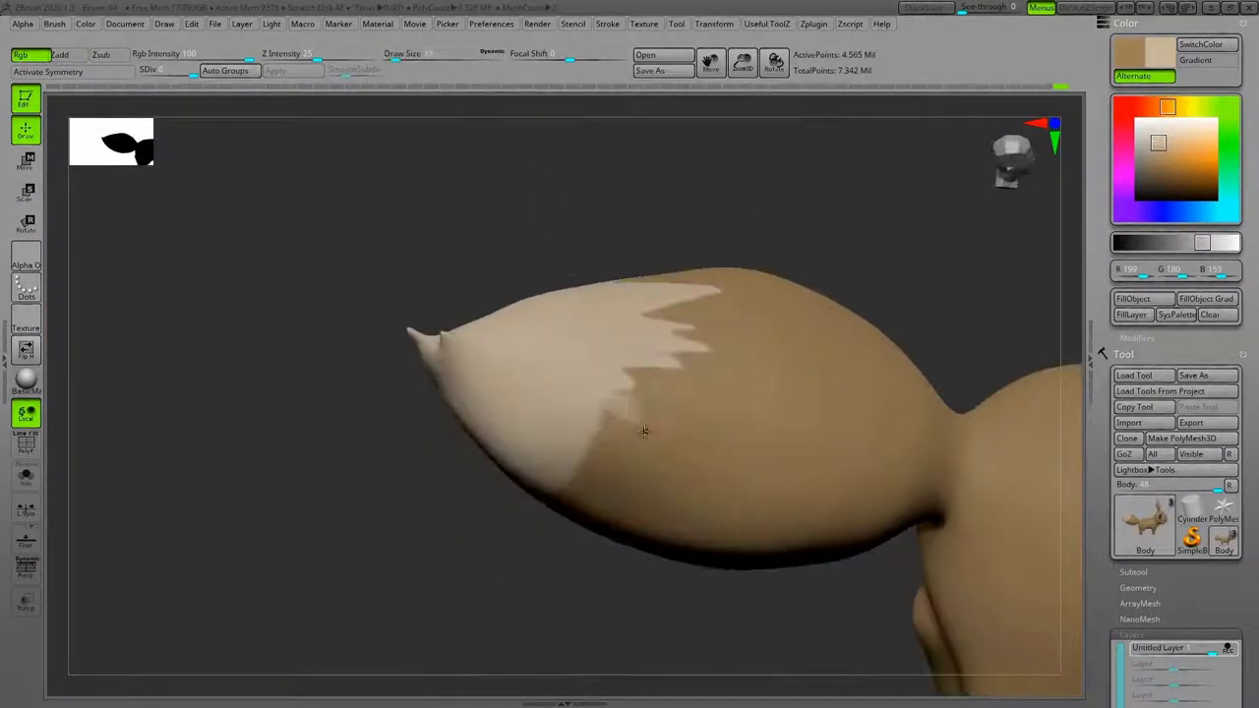
left_click_drag(645, 429, 626, 488)
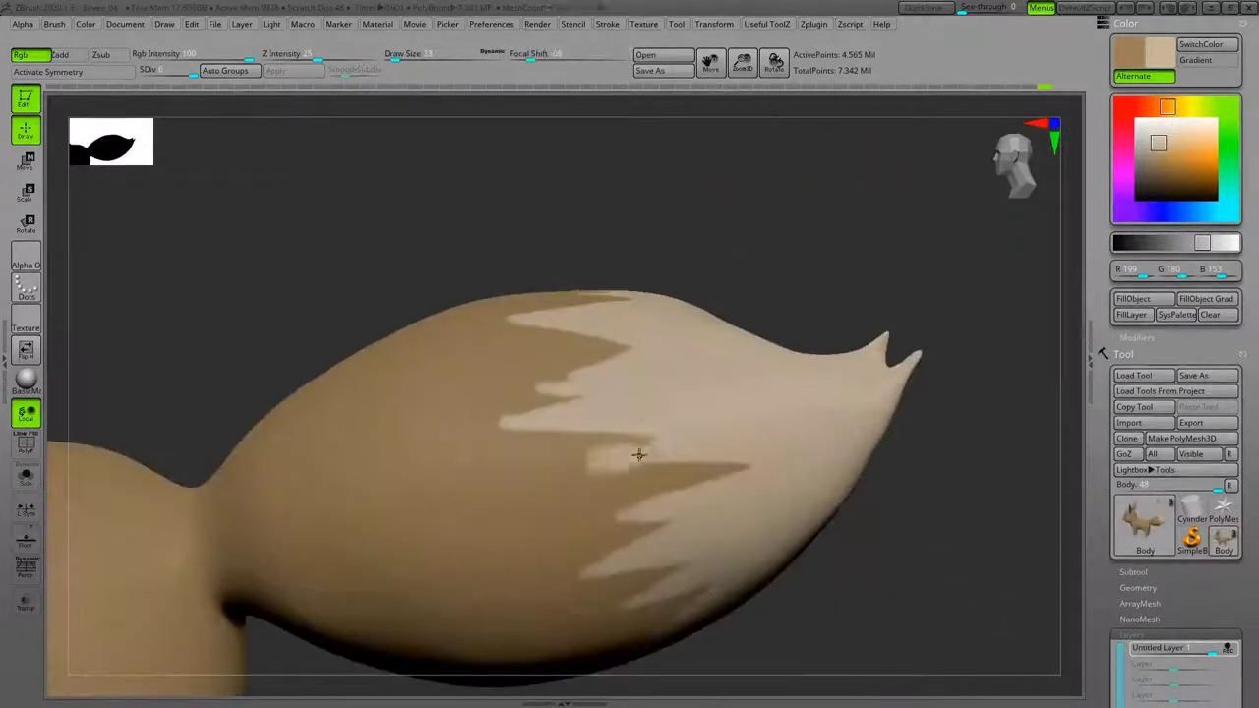
left_click_drag(640, 453, 610, 456)
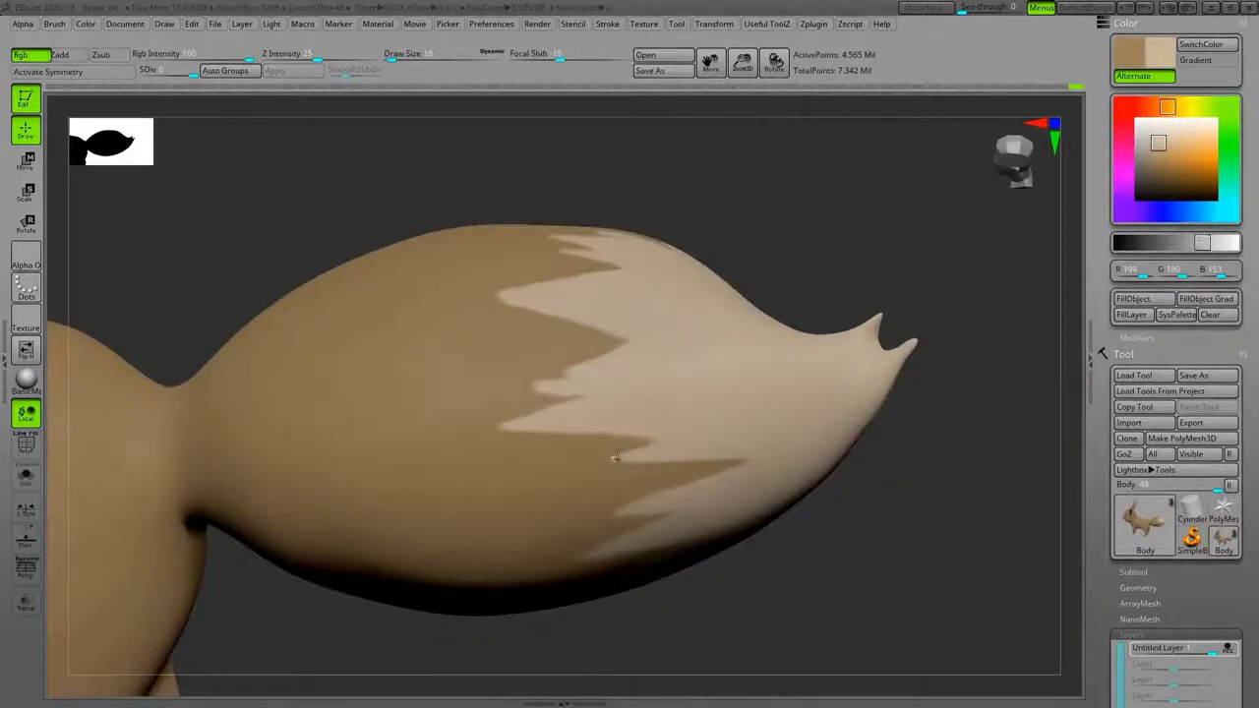
left_click_drag(618, 457, 492, 397)
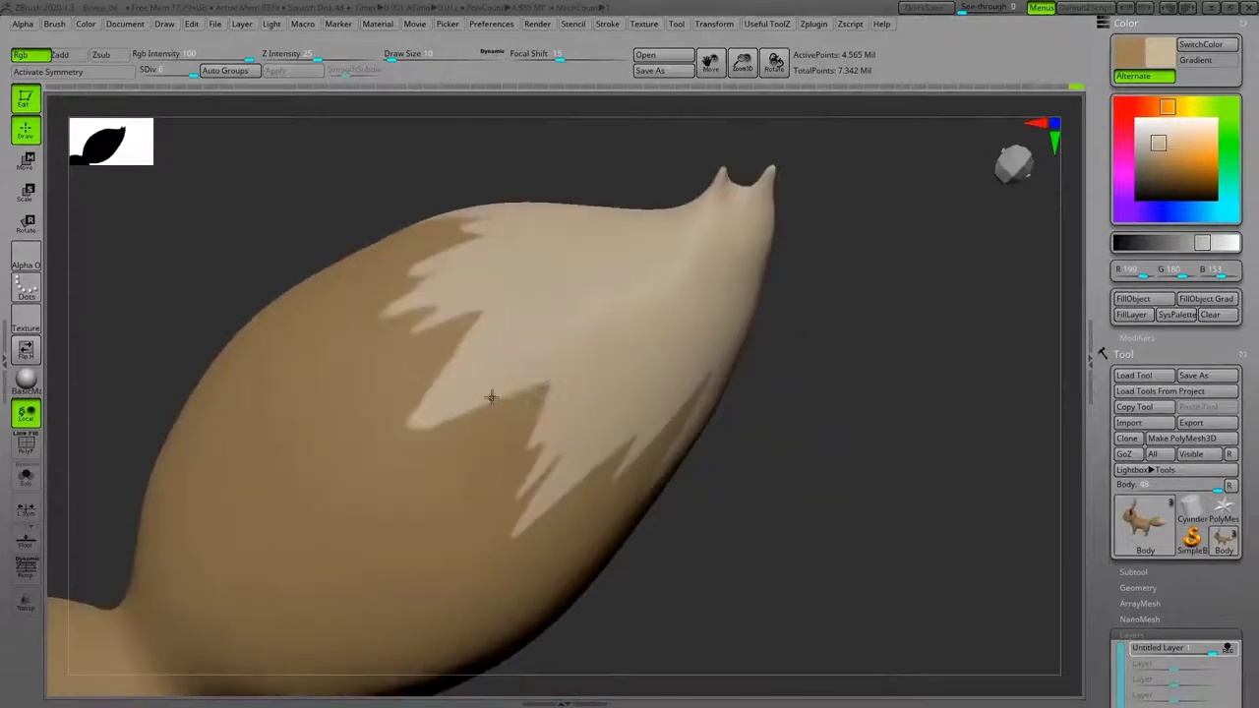
left_click_drag(491, 398, 527, 413)
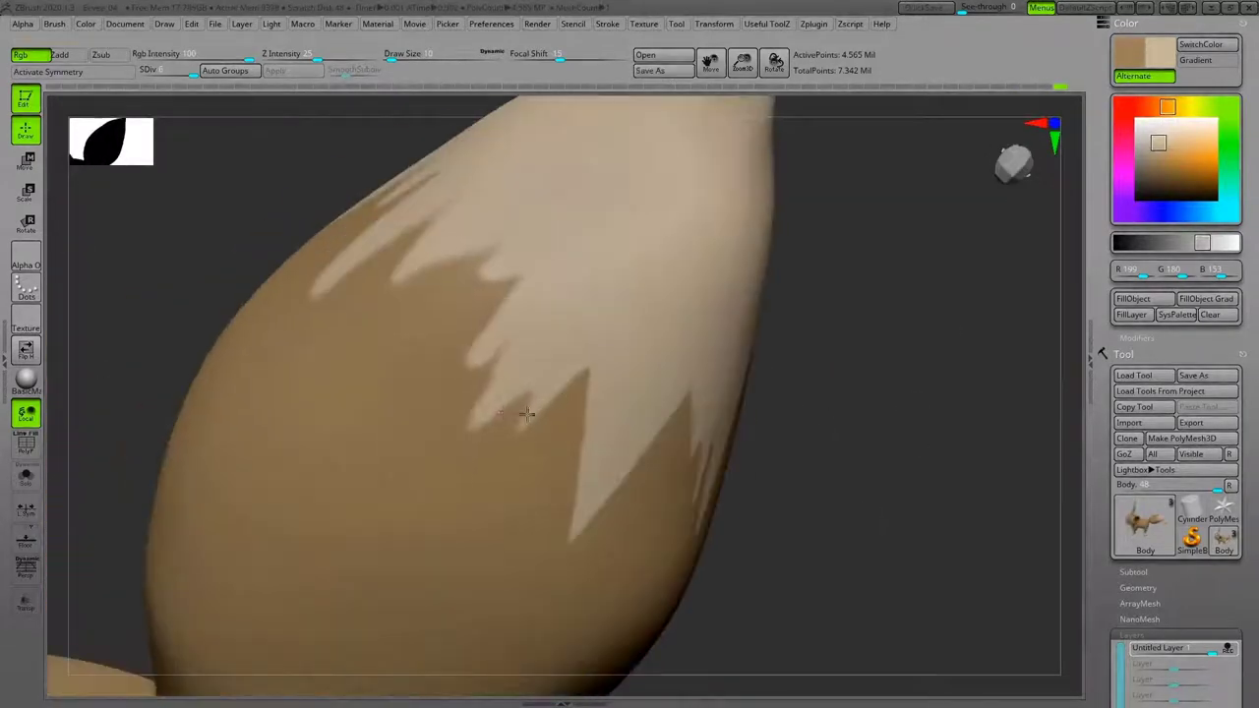
left_click_drag(527, 413, 709, 378)
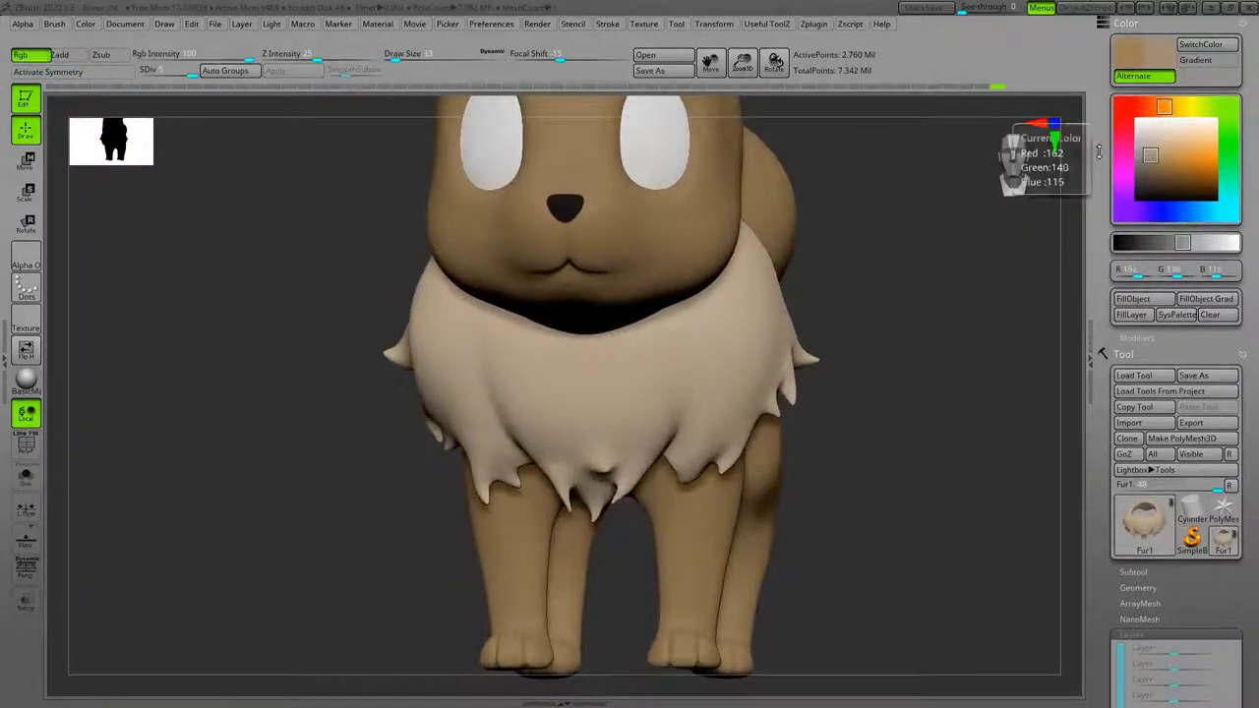
Polypaint two-tone spike shapes onto the front of the soloed fur ruff.
left_click_drag(567, 394, 590, 462)
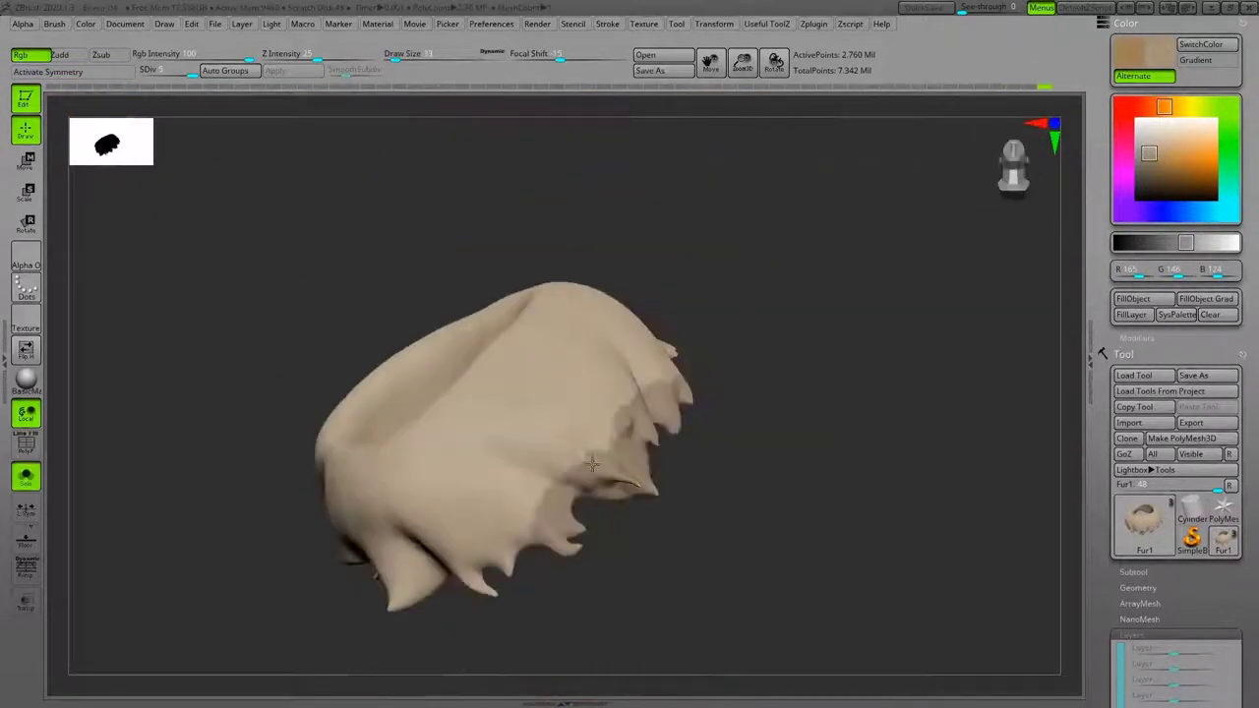
left_click_drag(591, 462, 816, 433)
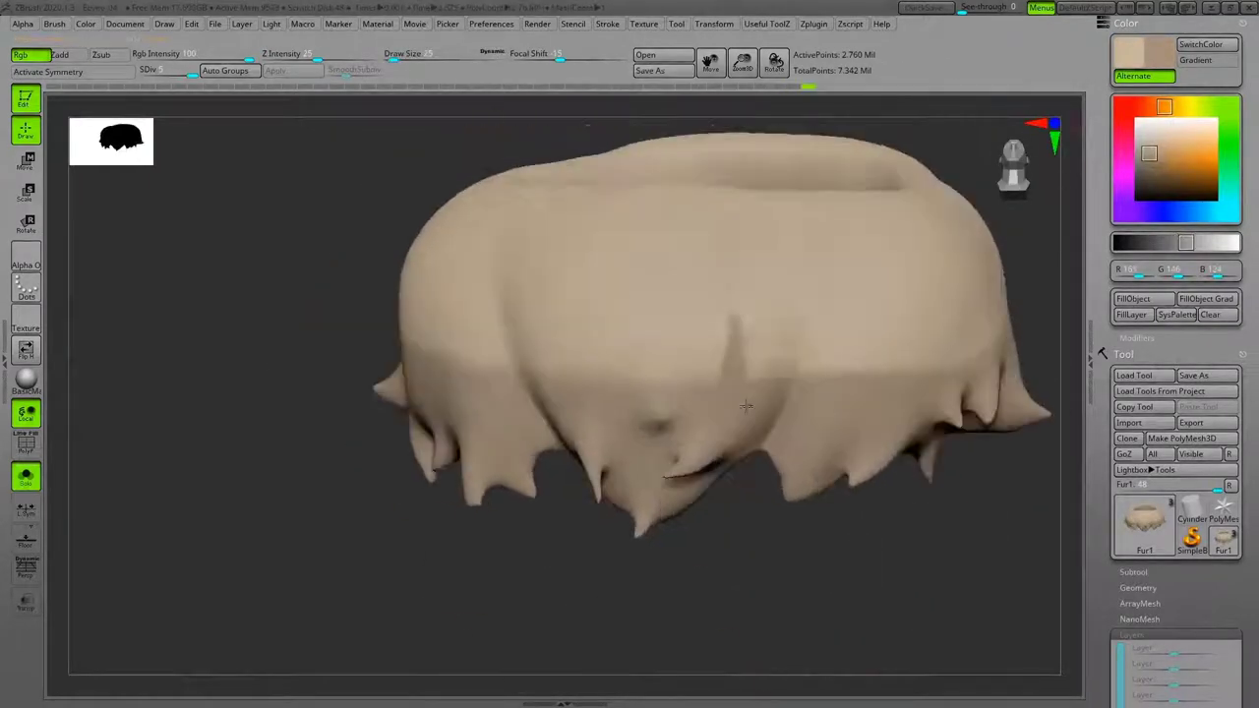
left_click_drag(744, 405, 685, 408)
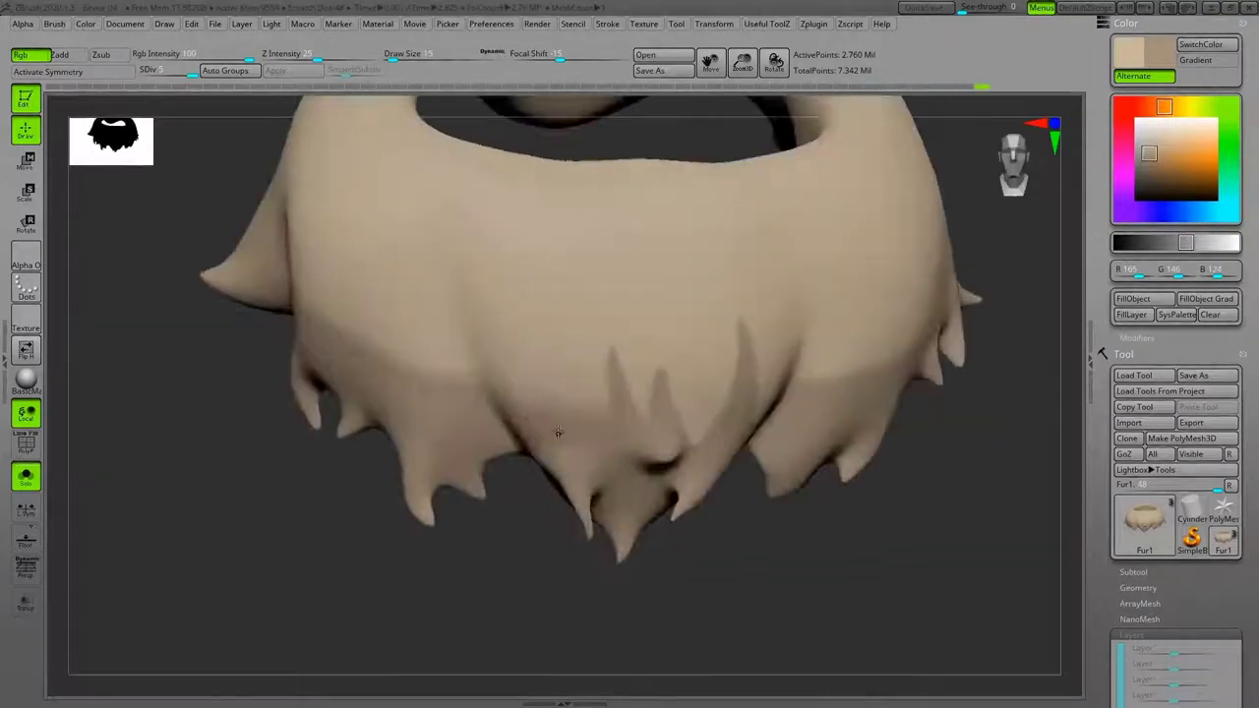
left_click_drag(561, 433, 718, 463)
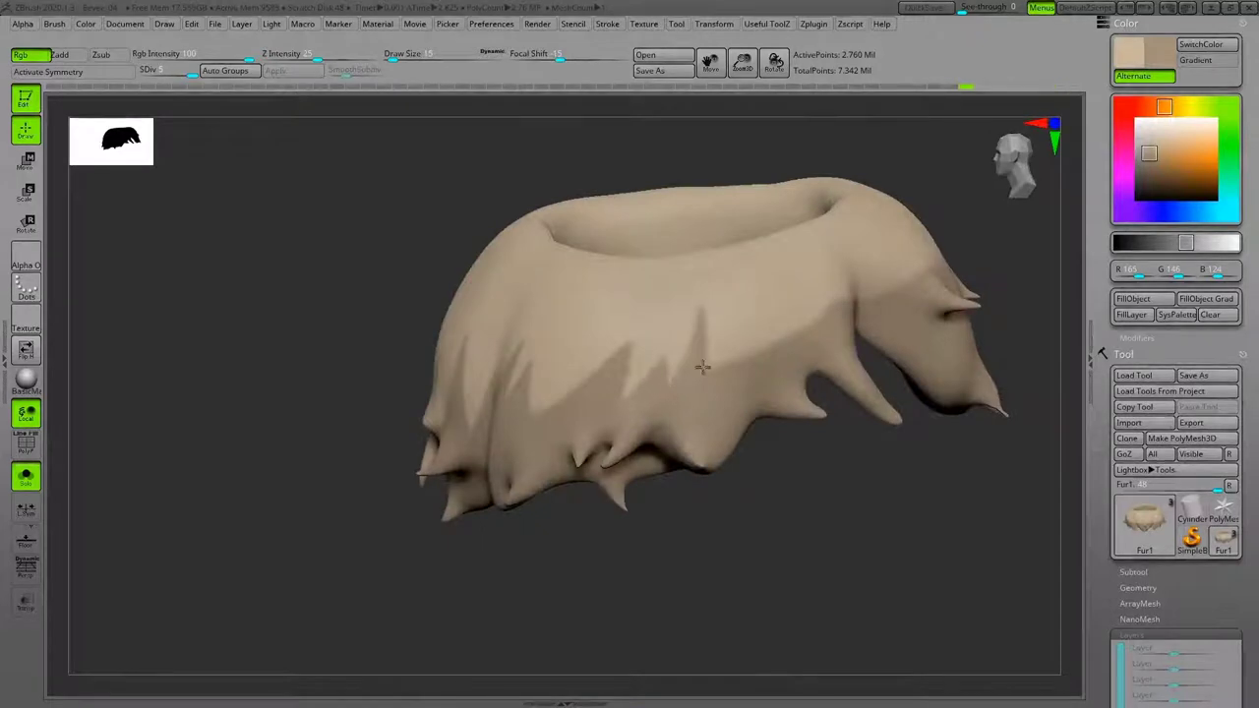
Continue the spiky pattern around the ruff's sides and upper surface.
left_click_drag(704, 370, 752, 442)
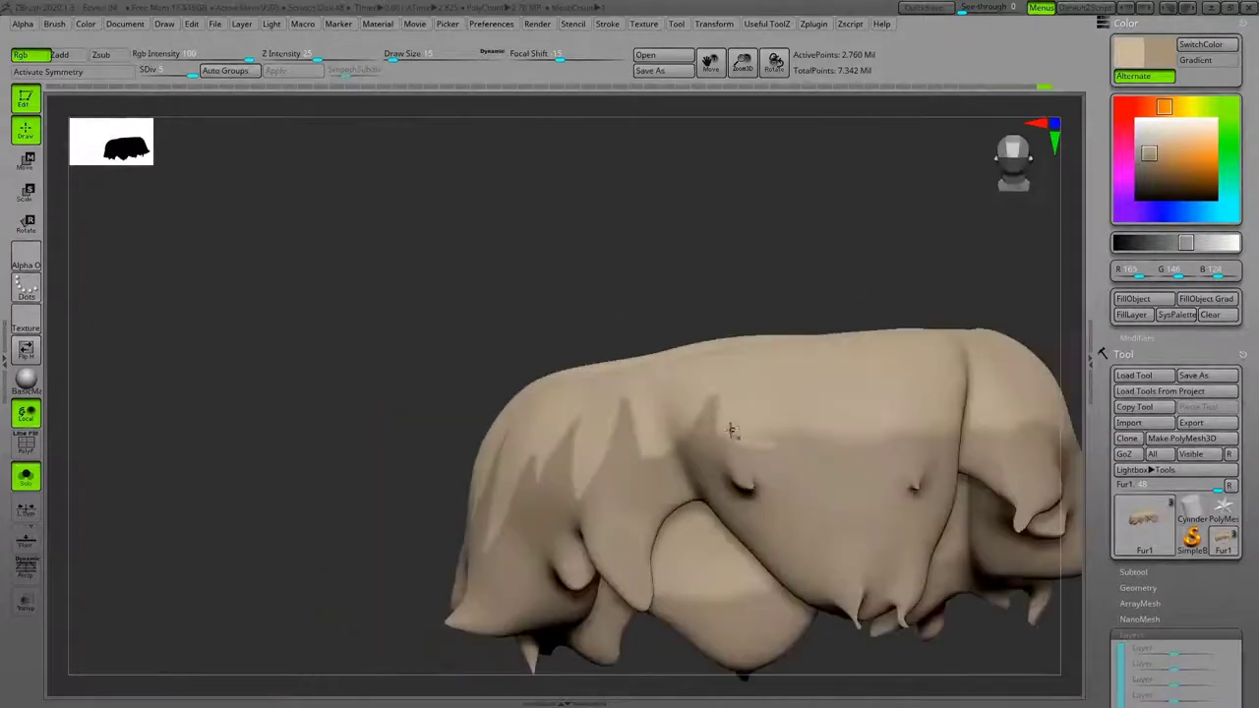
left_click_drag(732, 433, 752, 455)
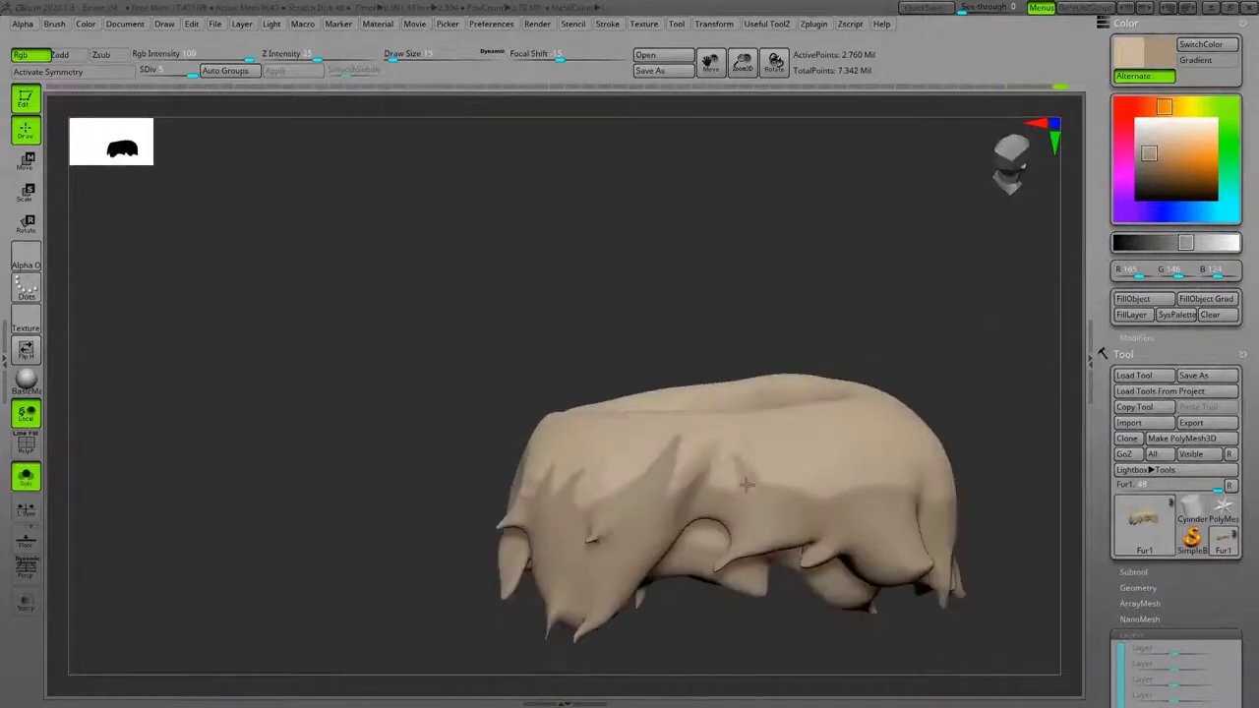
left_click_drag(748, 482, 653, 535)
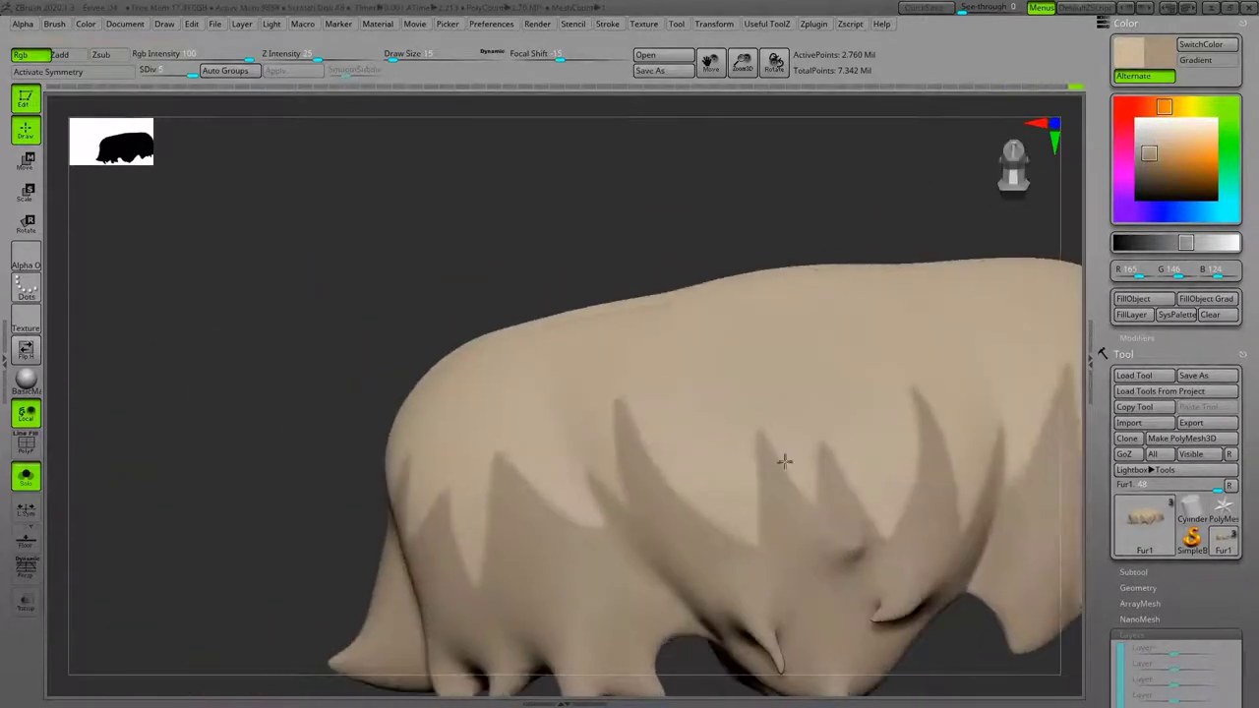
left_click_drag(785, 462, 708, 480)
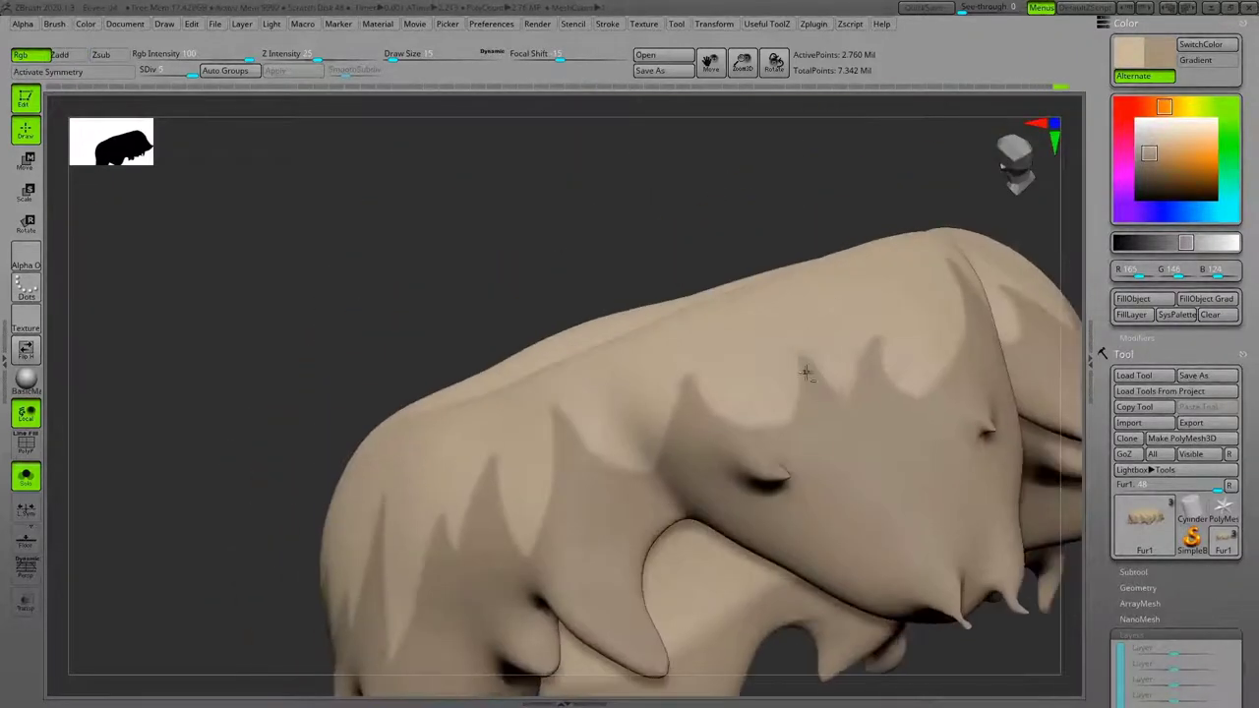
left_click_drag(806, 374, 738, 275)
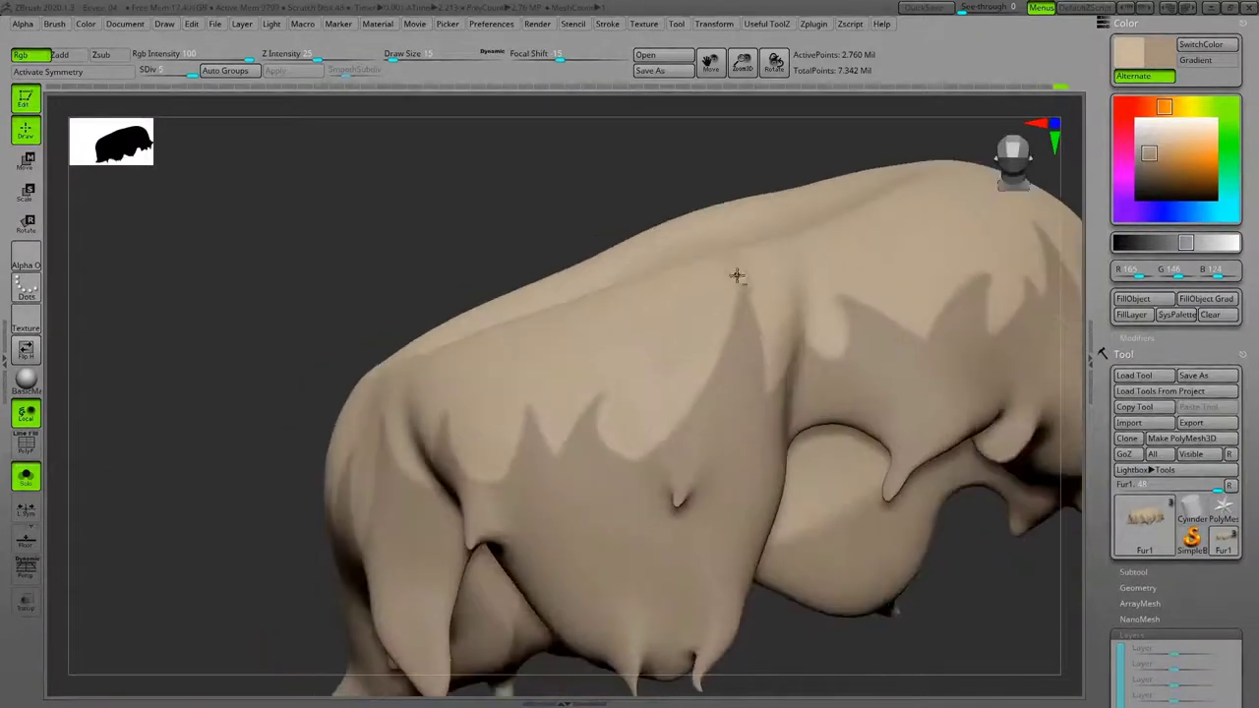
left_click_drag(738, 276, 827, 407)
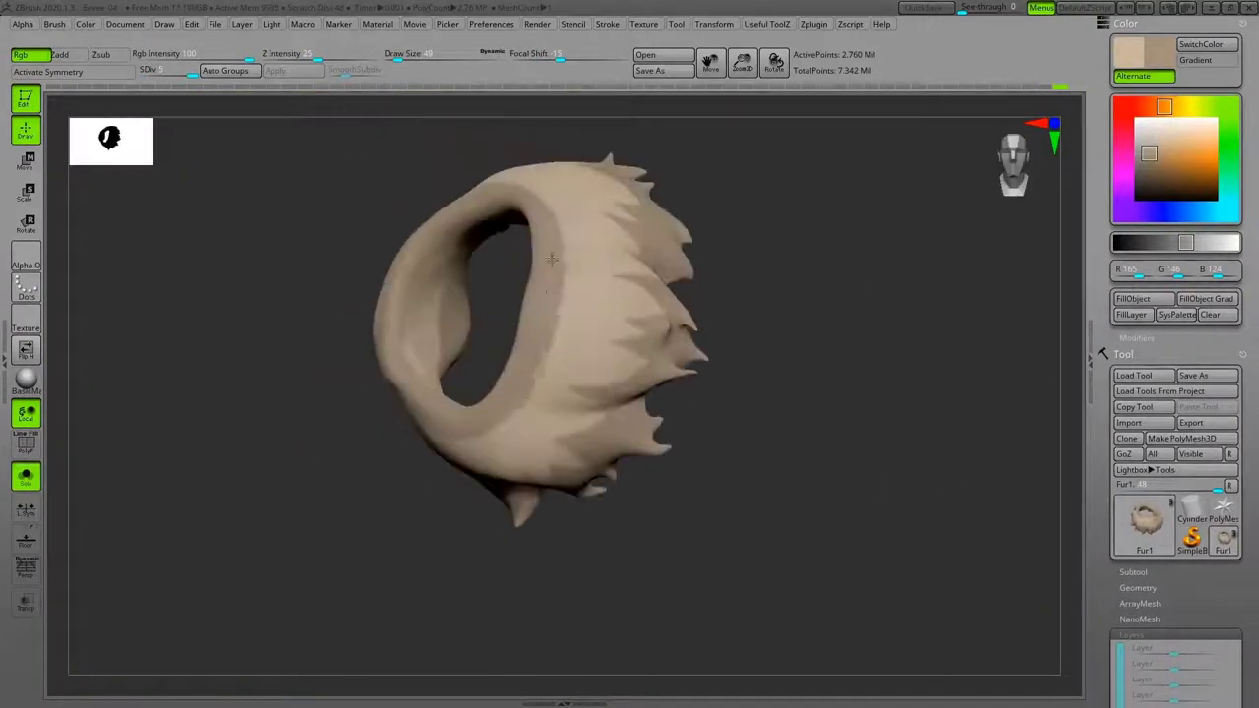
Rotate the ruff to check the painted spike pattern.
left_click_drag(551, 276, 758, 393)
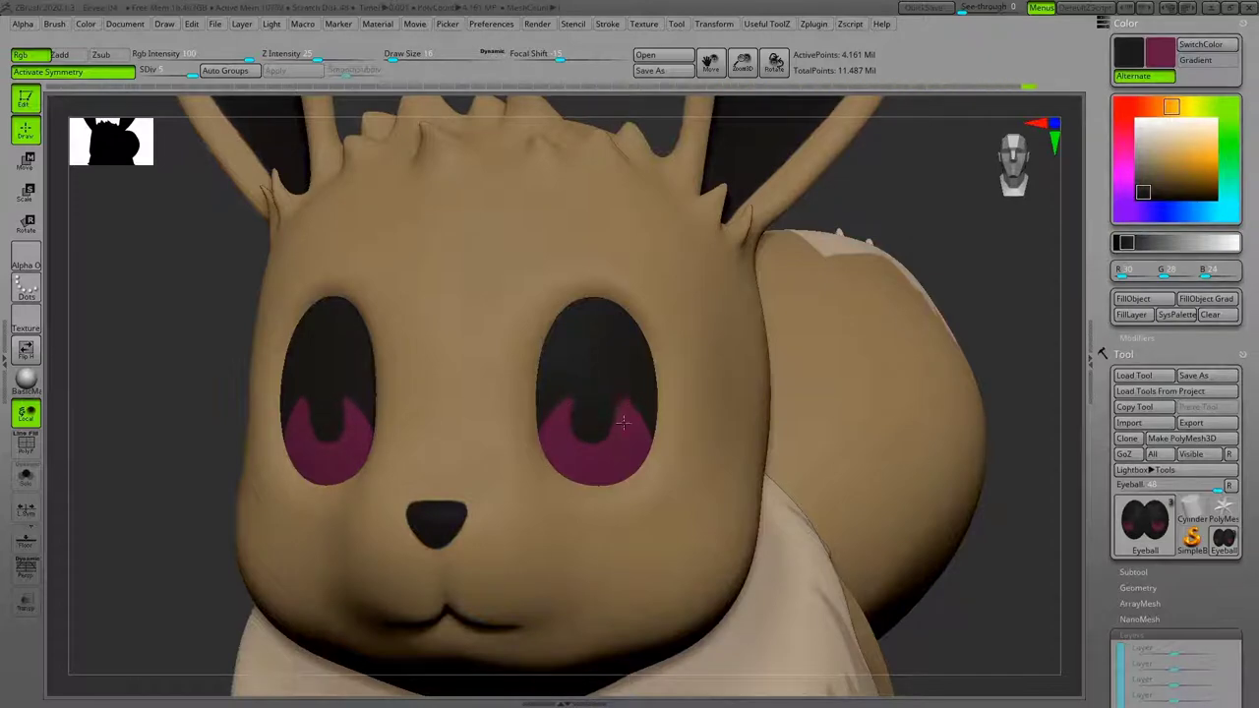
Paint white catchlight dots on the eyes and accept the preview.
left_click_drag(626, 423, 823, 364)
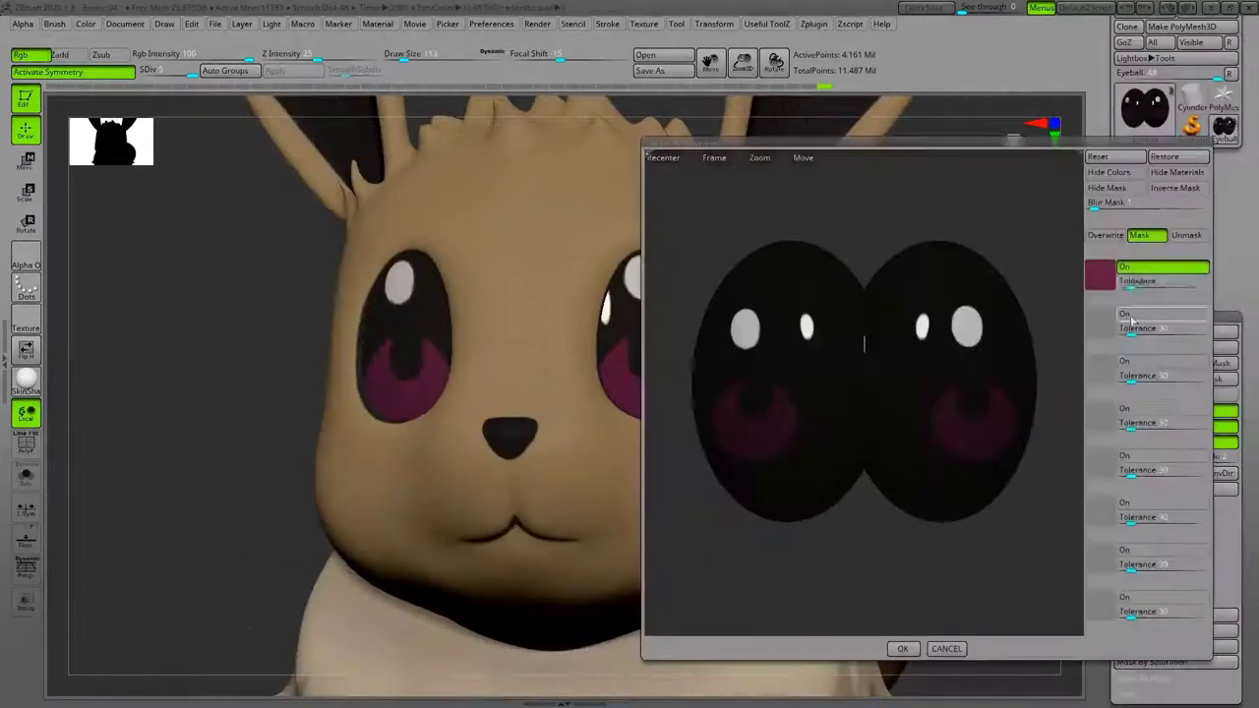
left_click(902, 650)
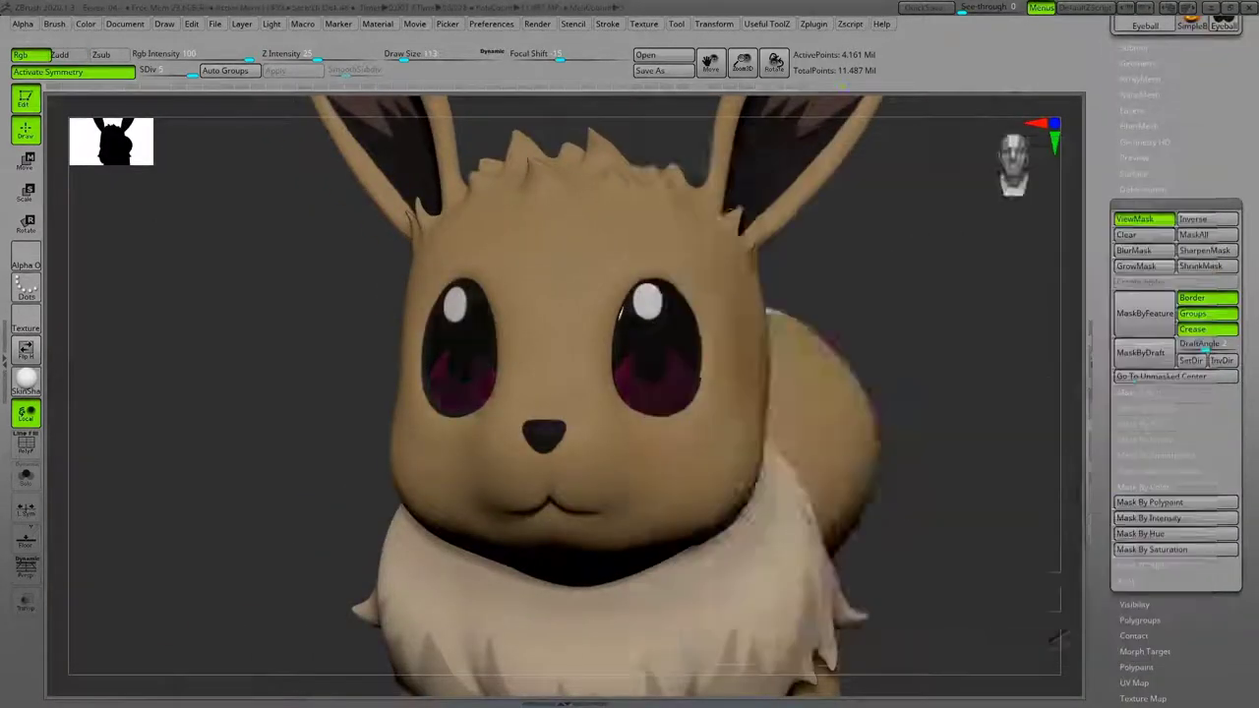